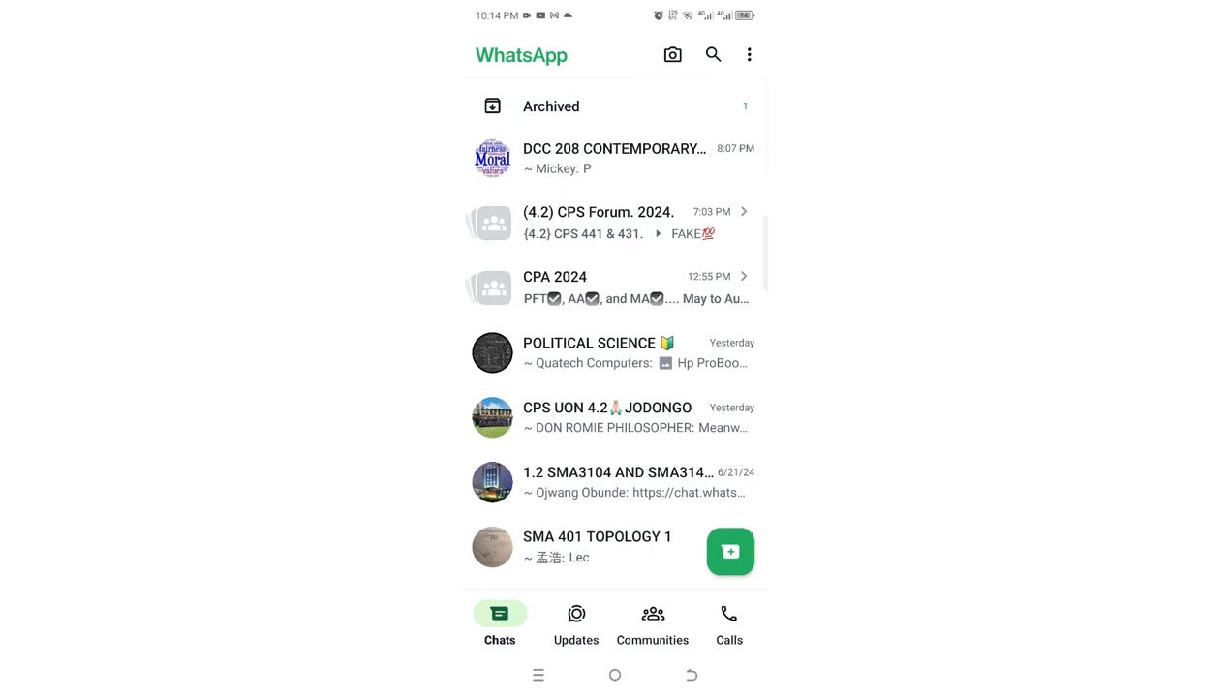
Reach WhatsApp Settings from the three-dot overflow menu on the chats screen
left_click(748, 54)
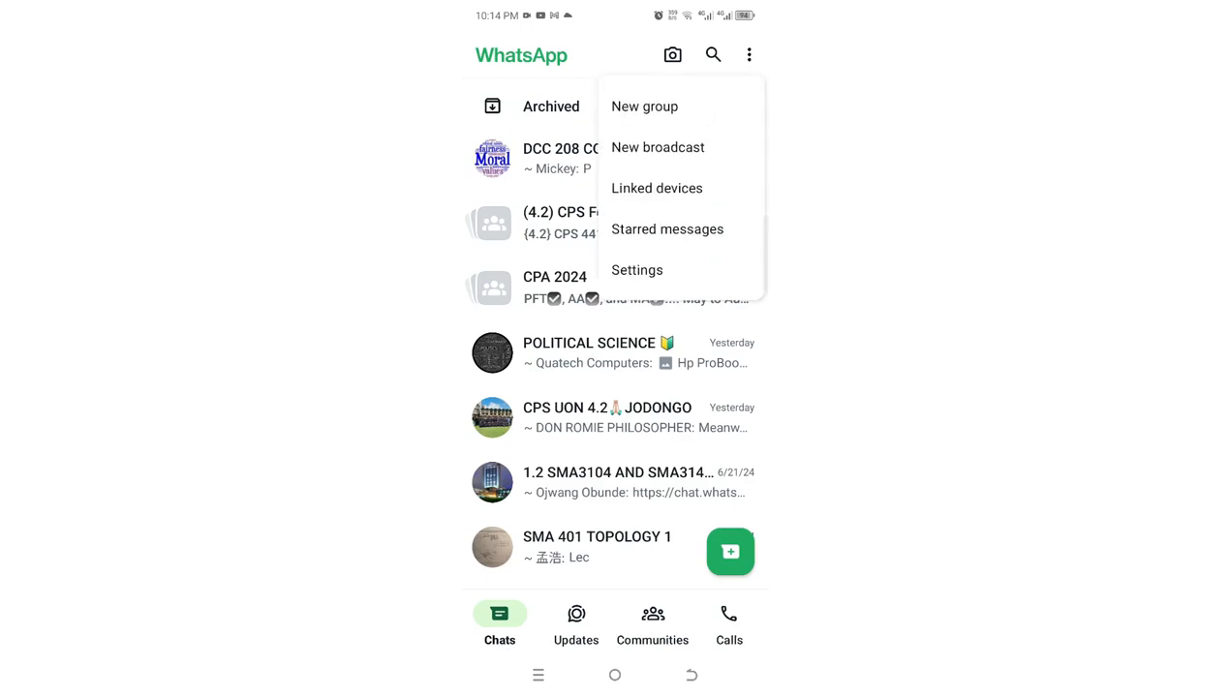
left_click(637, 271)
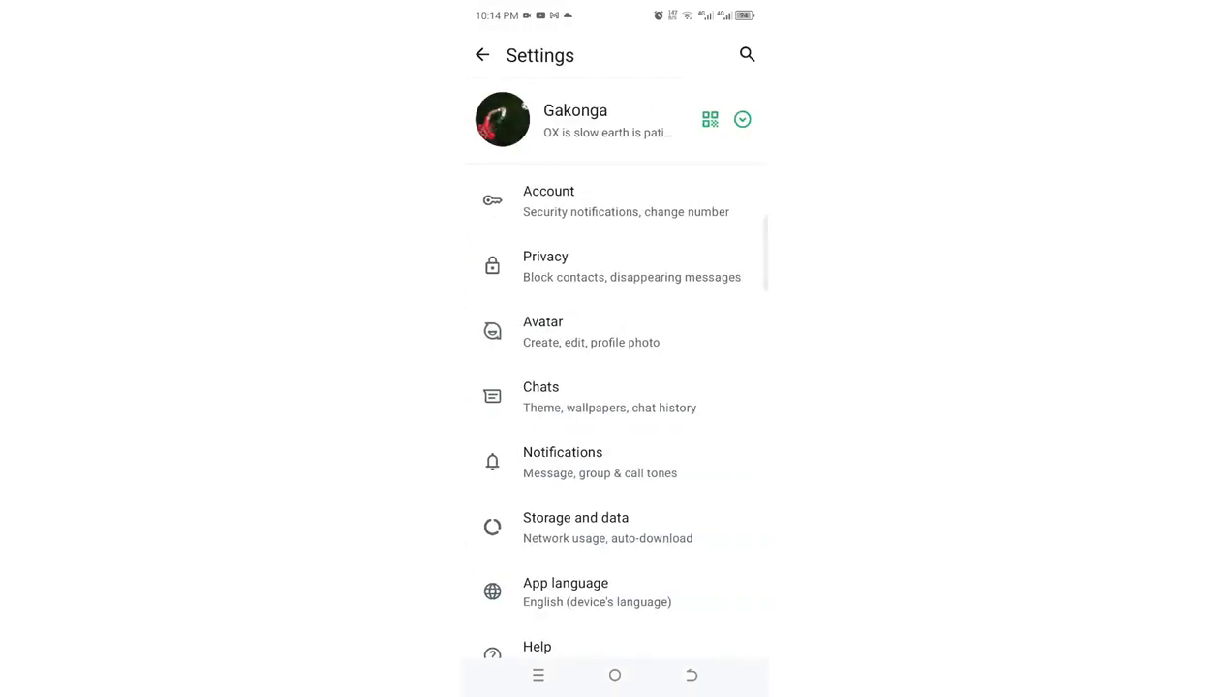
Go into Privacy settings and bring the Disappearing messages section into view
left_click(546, 265)
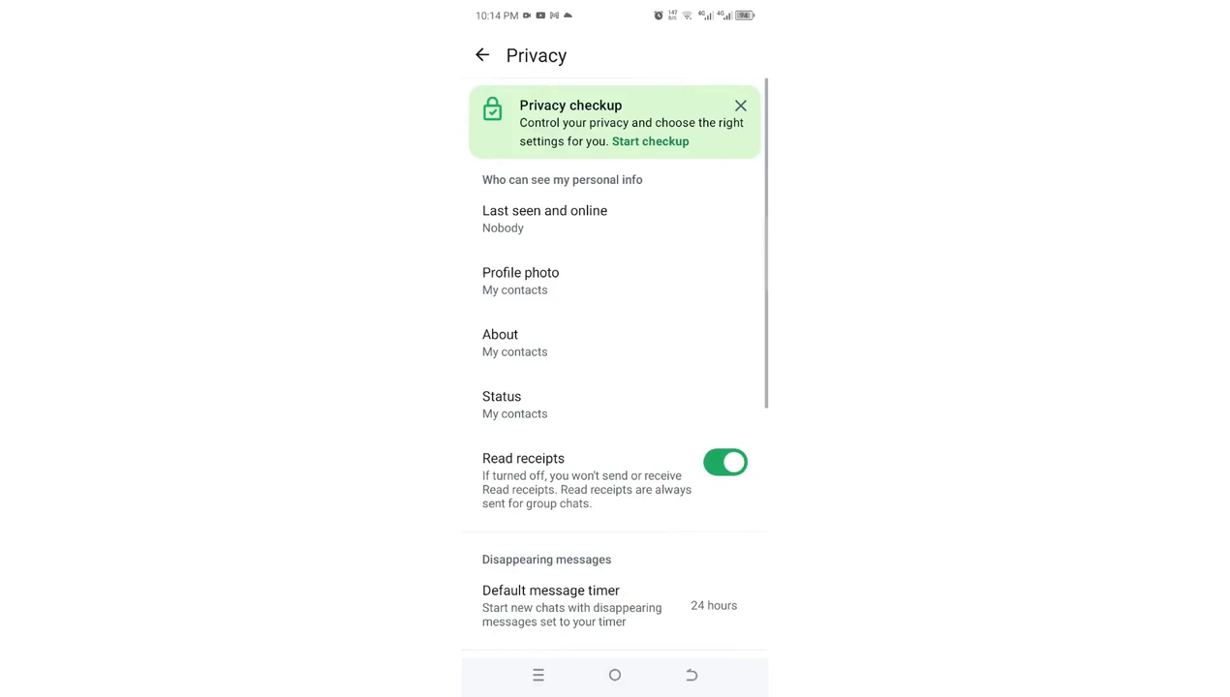
scroll("down", 3)
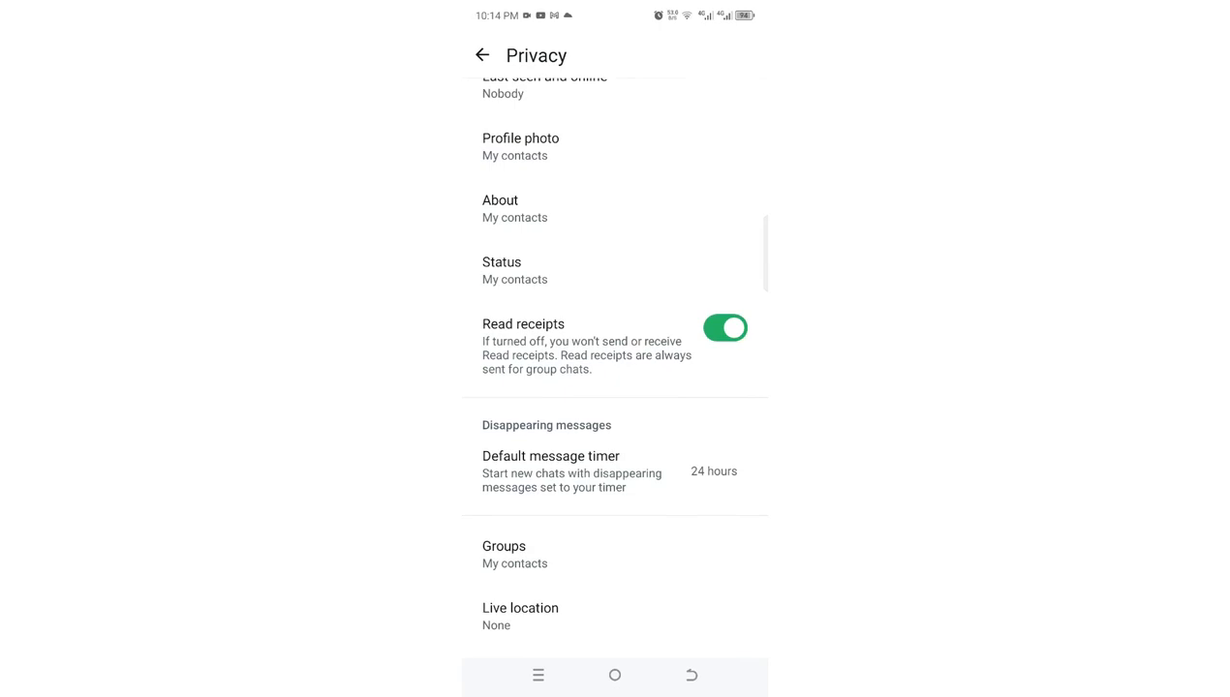
Change the default disappearing message timer from 24 hours to Off and return to Privacy
left_click(550, 471)
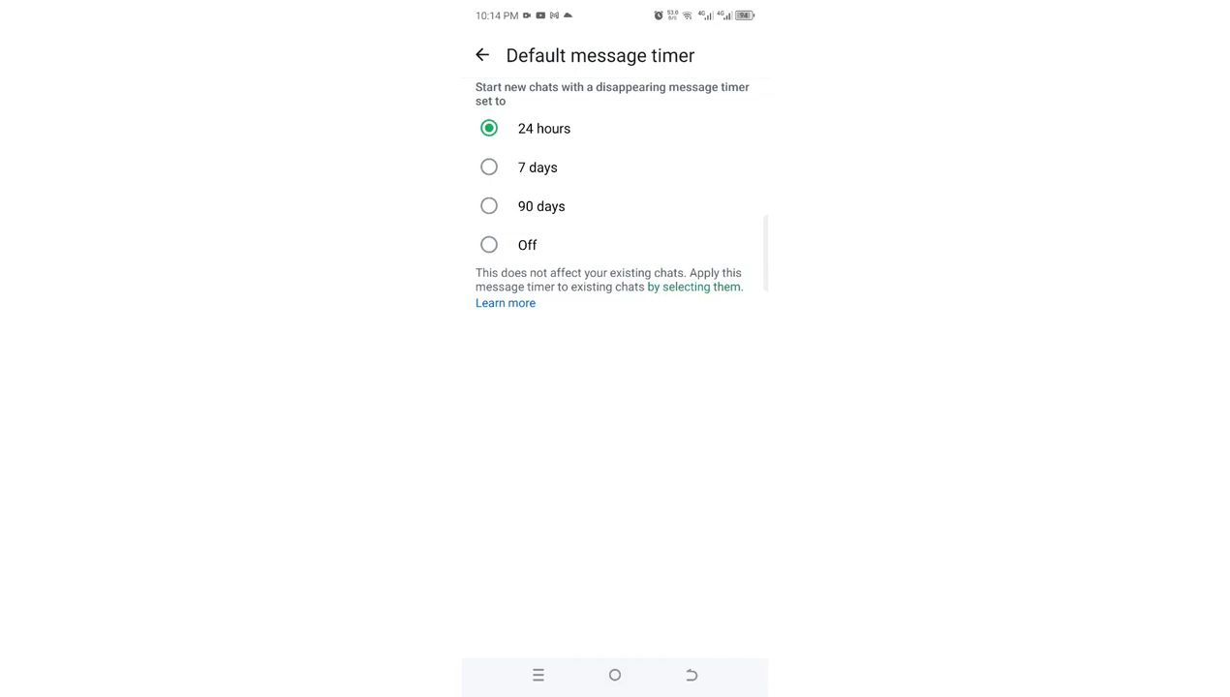
left_click(488, 244)
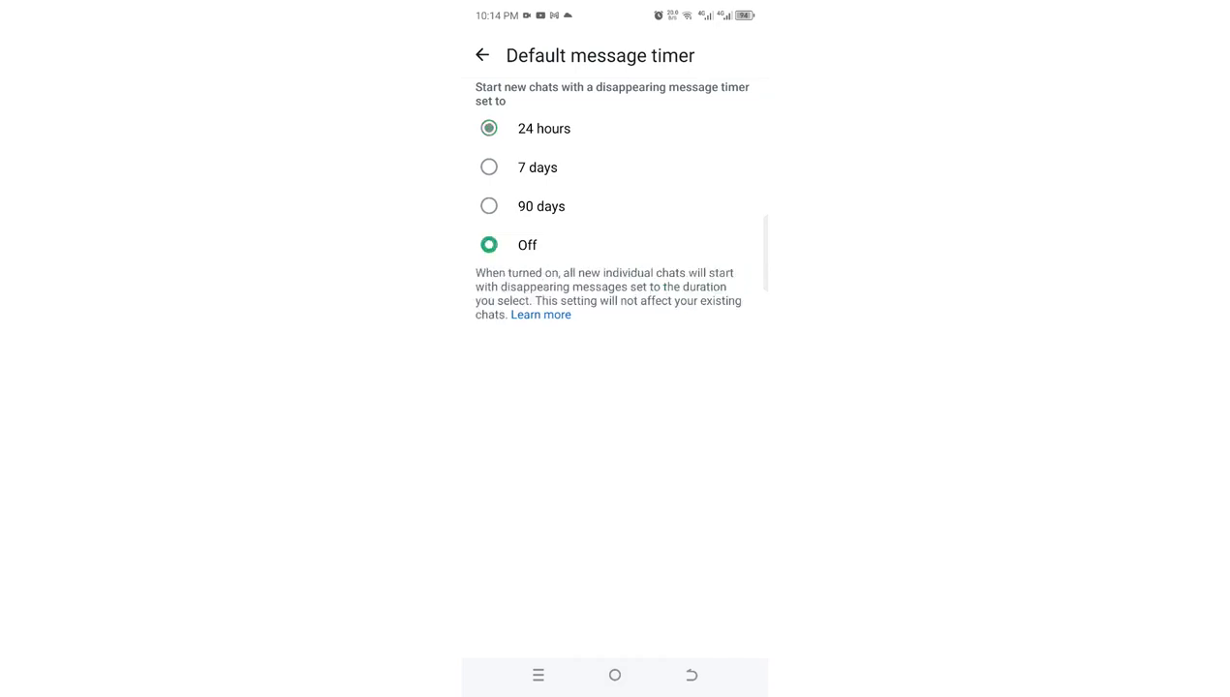
left_click(488, 244)
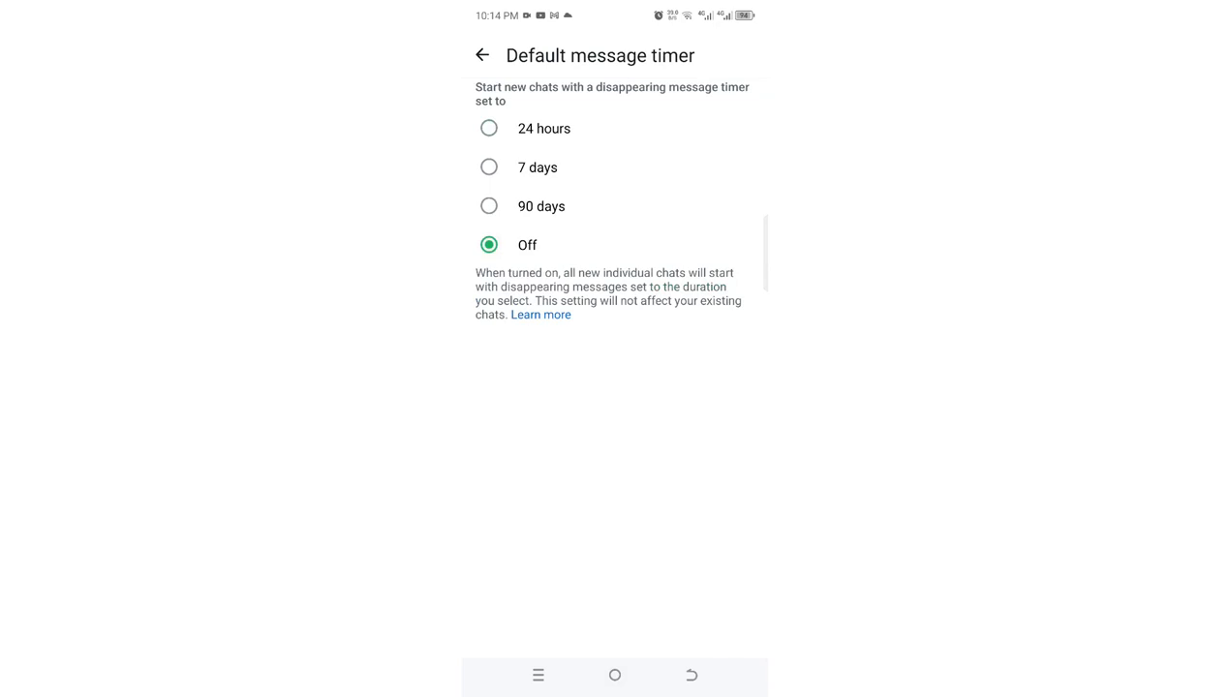
left_click(483, 55)
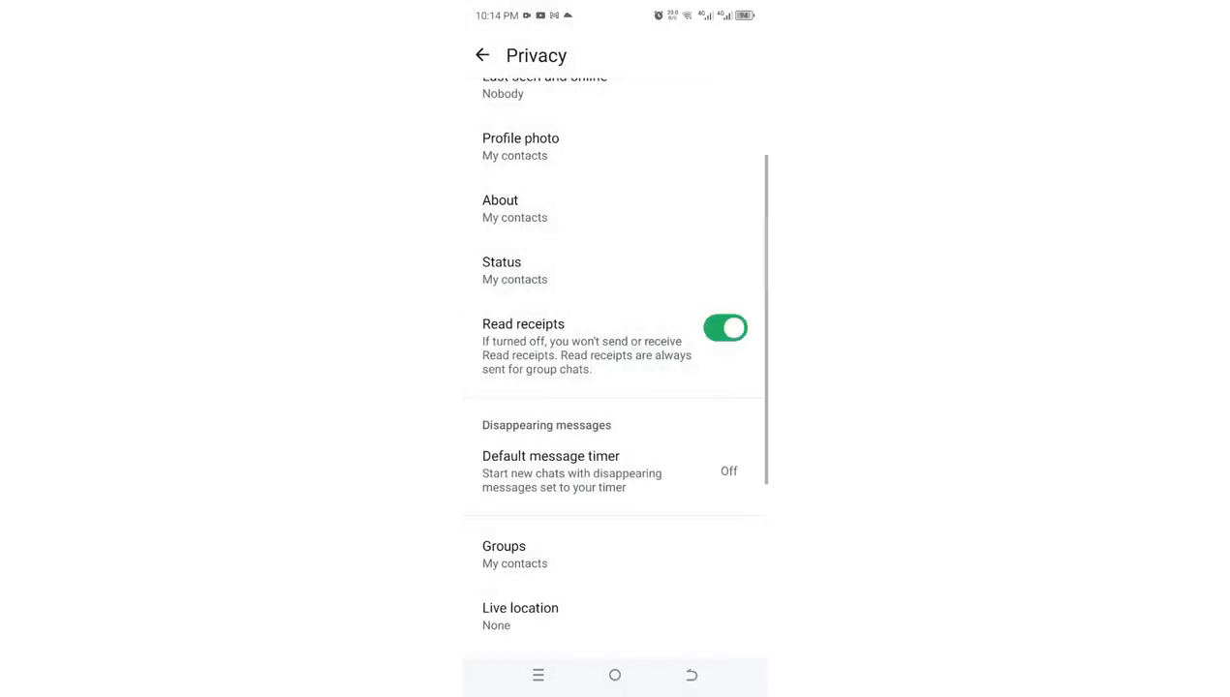
Back out of Privacy and Settings to the main chats list
left_click(482, 55)
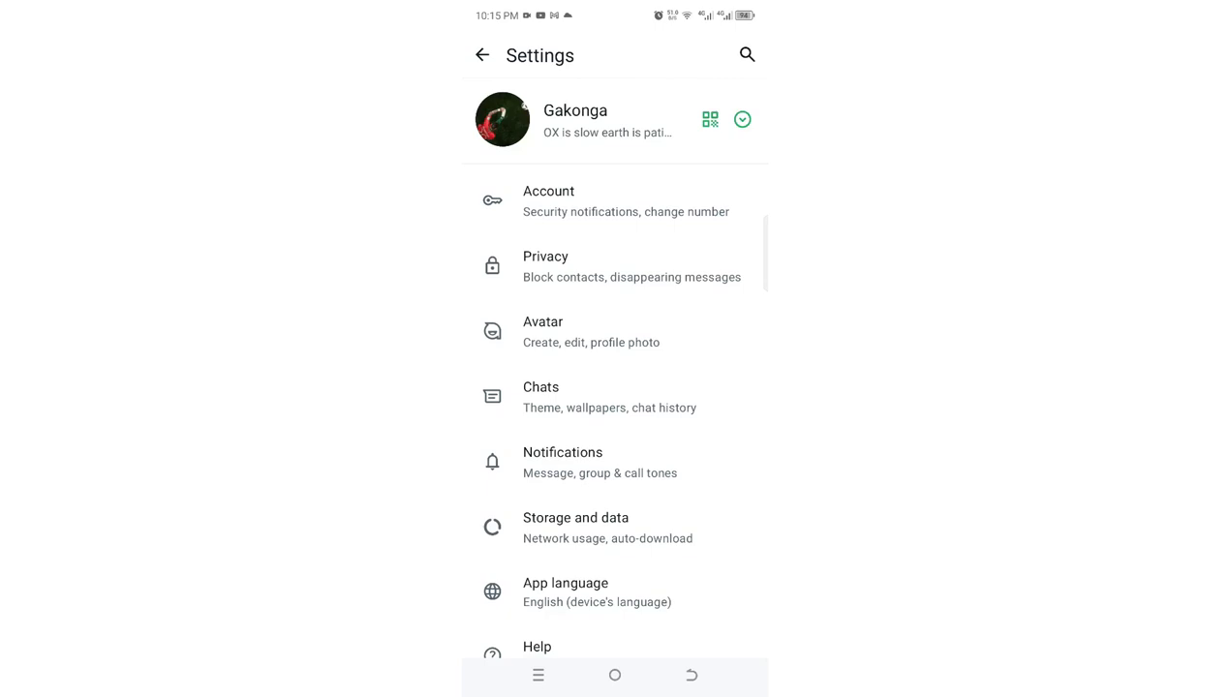
left_click(483, 54)
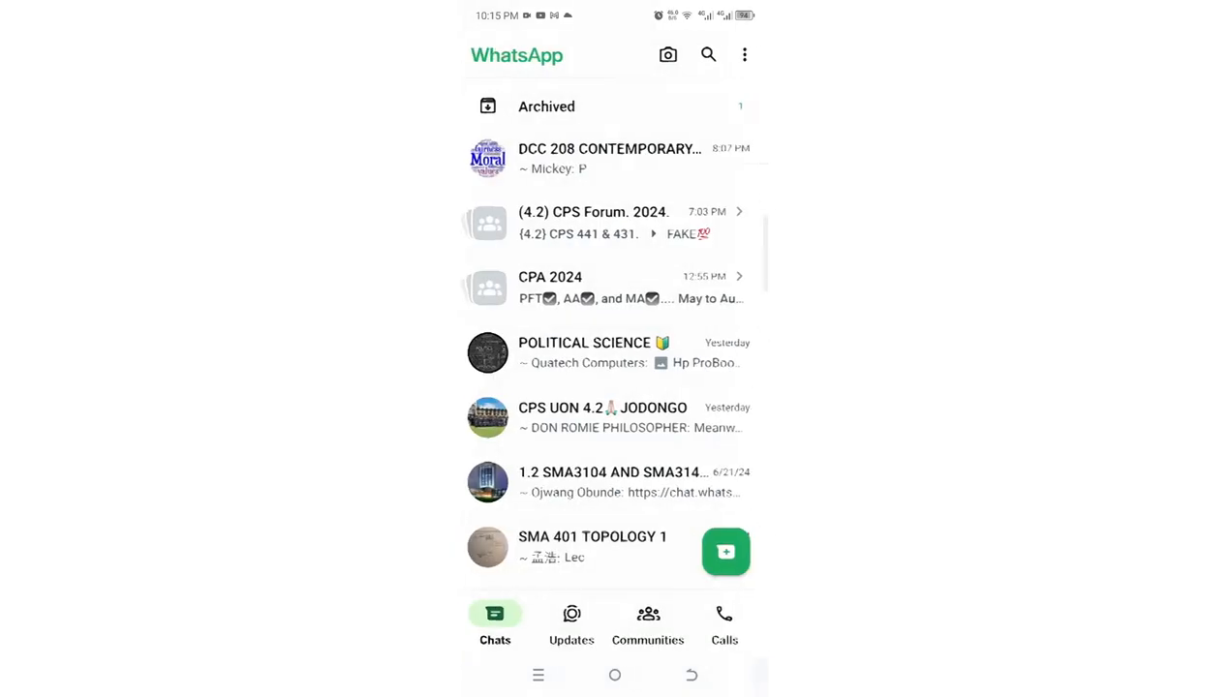